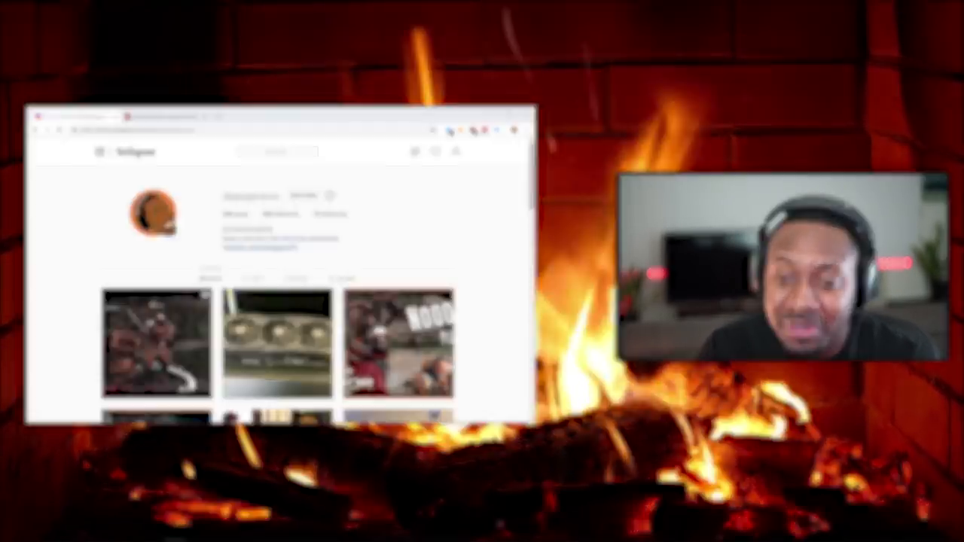
pyautogui.click(593, 464)
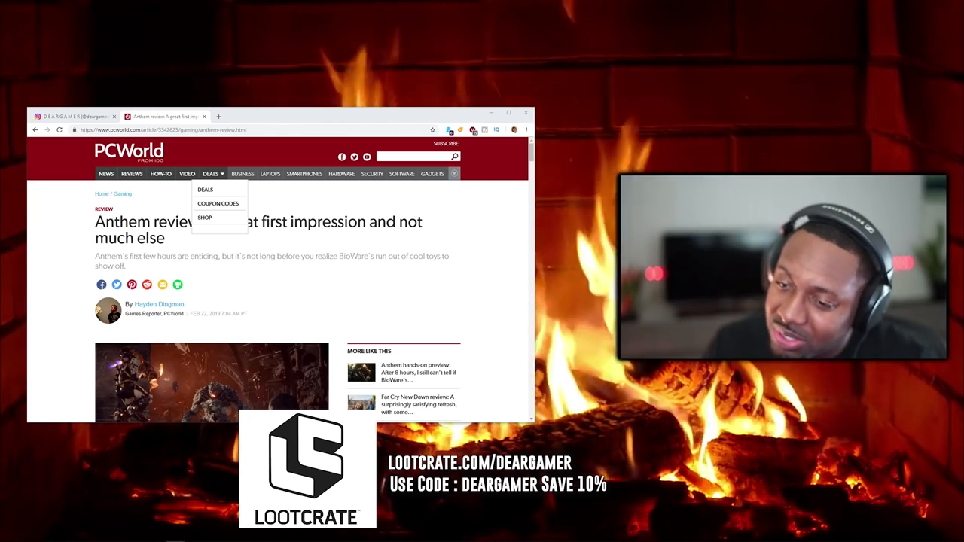
pyautogui.click(73, 116)
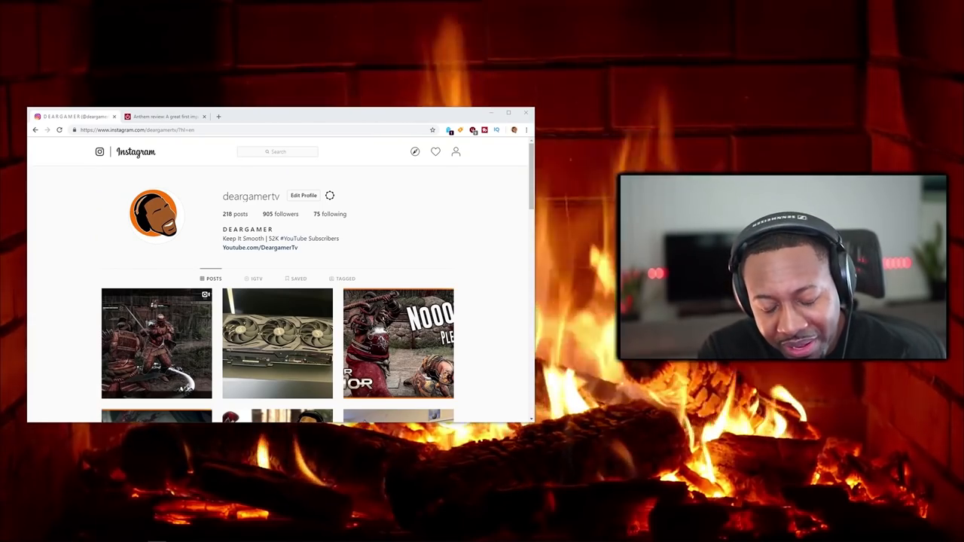